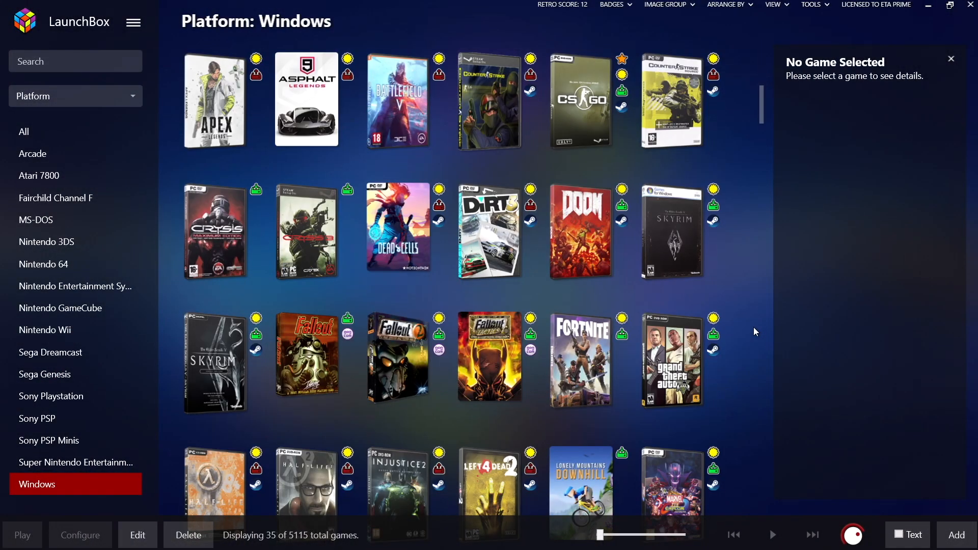
# Reach the Tools > Import submenu listing Amazon, Epic, GOG and Steam sources.
pyautogui.scroll(3)
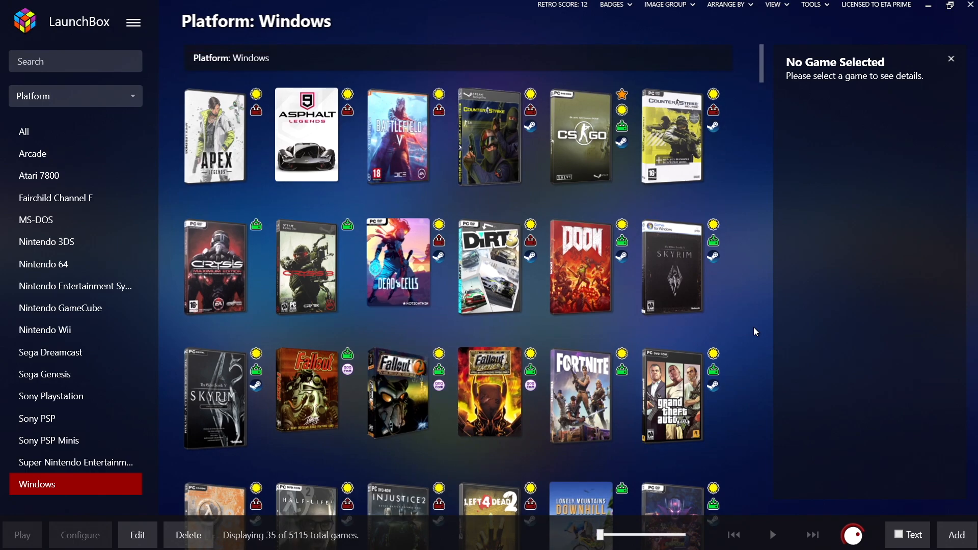
pyautogui.moveTo(216, 146)
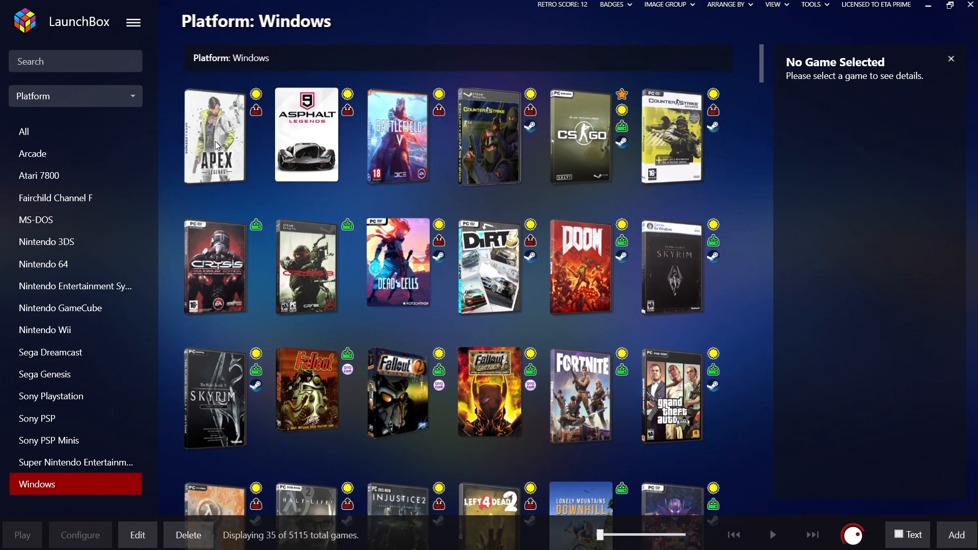
pyautogui.click(132, 21)
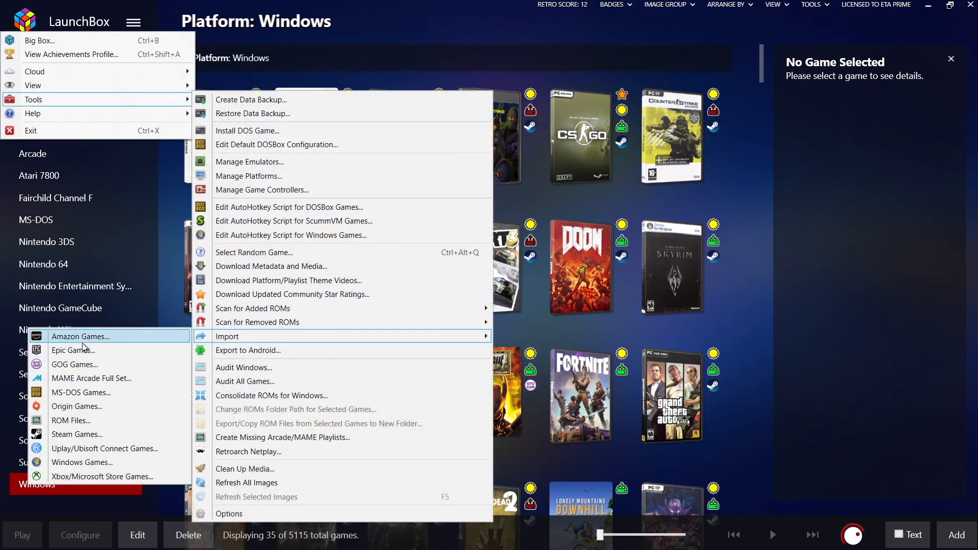
pyautogui.moveTo(73, 365)
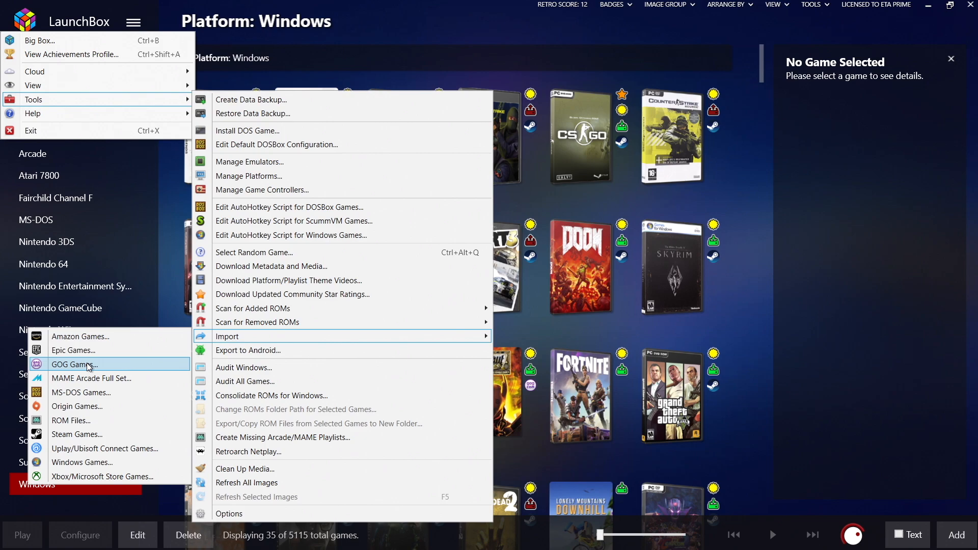
pyautogui.moveTo(103, 434)
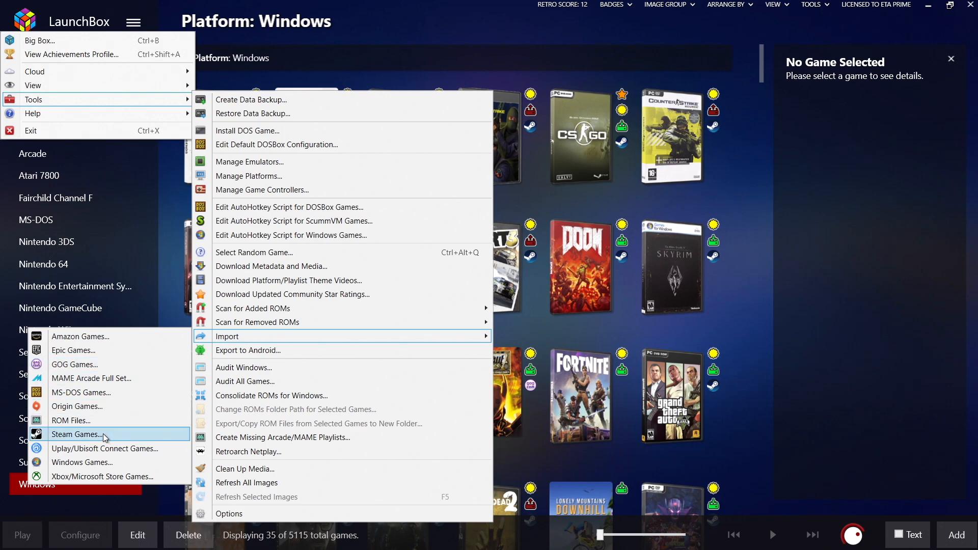
pyautogui.moveTo(97, 462)
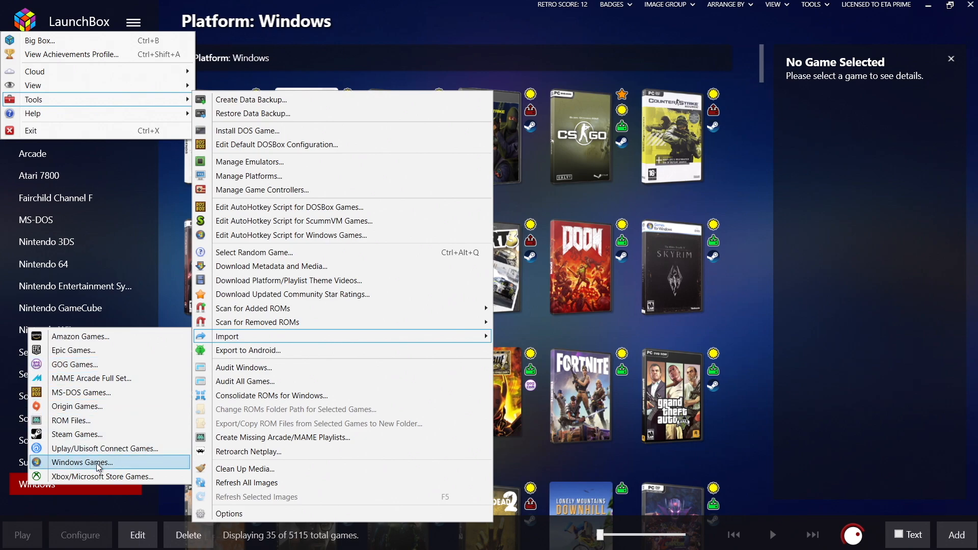
pyautogui.moveTo(101, 477)
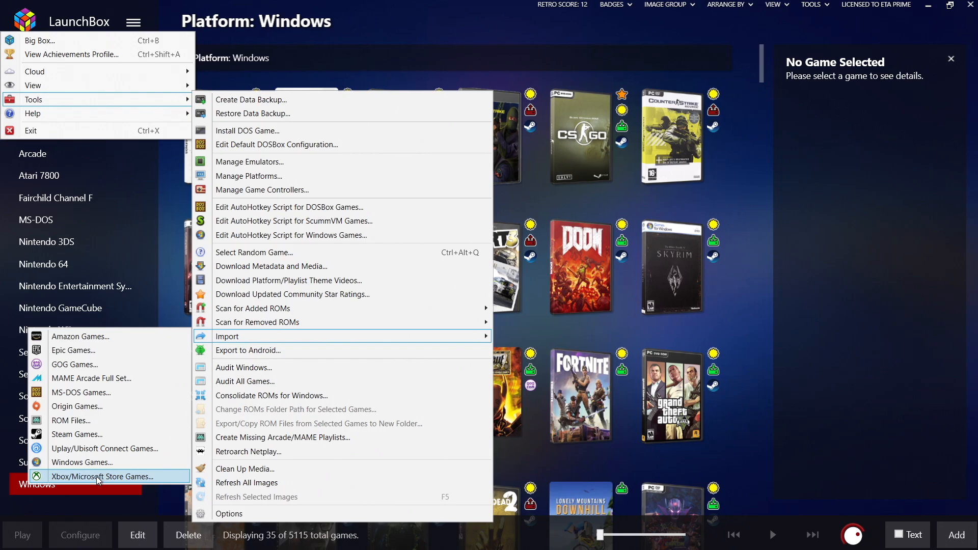
pyautogui.moveTo(82, 337)
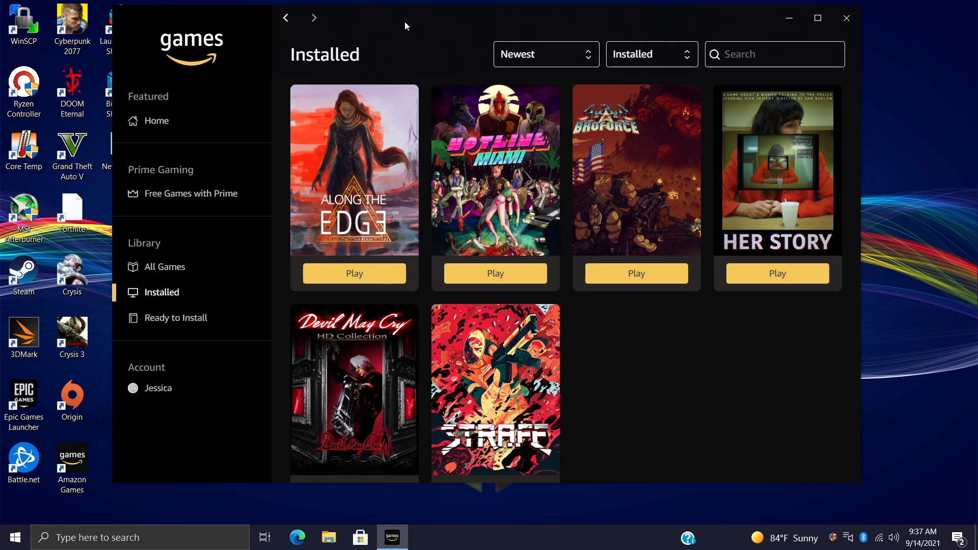
pyautogui.moveTo(176, 318)
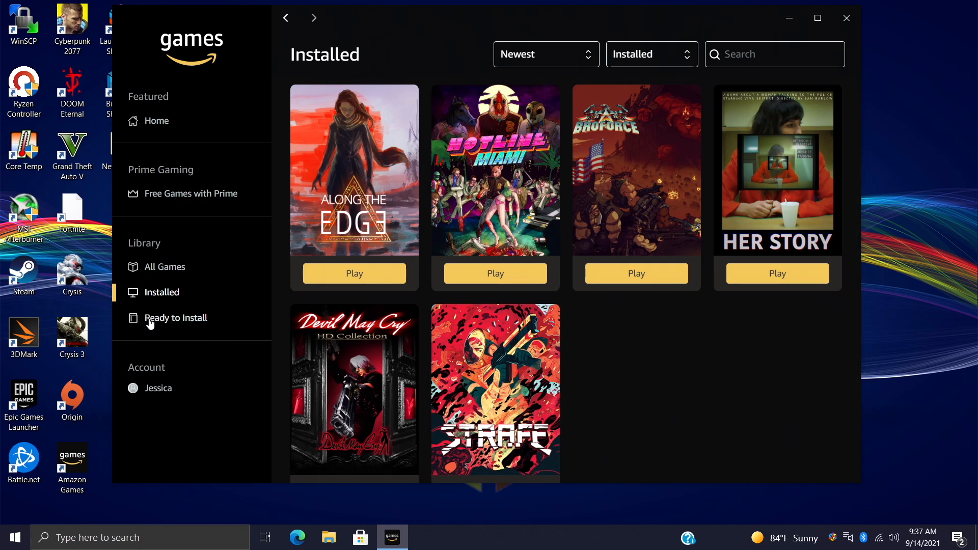
# Show the Ready to install library and browse uninstalled games like Metal Slug 2 and Hacknet.
pyautogui.click(177, 318)
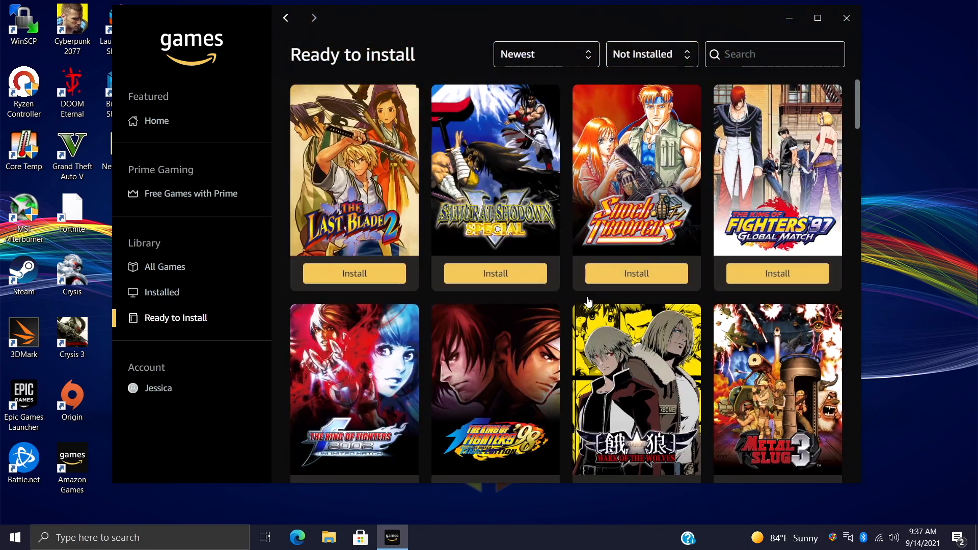
pyautogui.moveTo(777, 273)
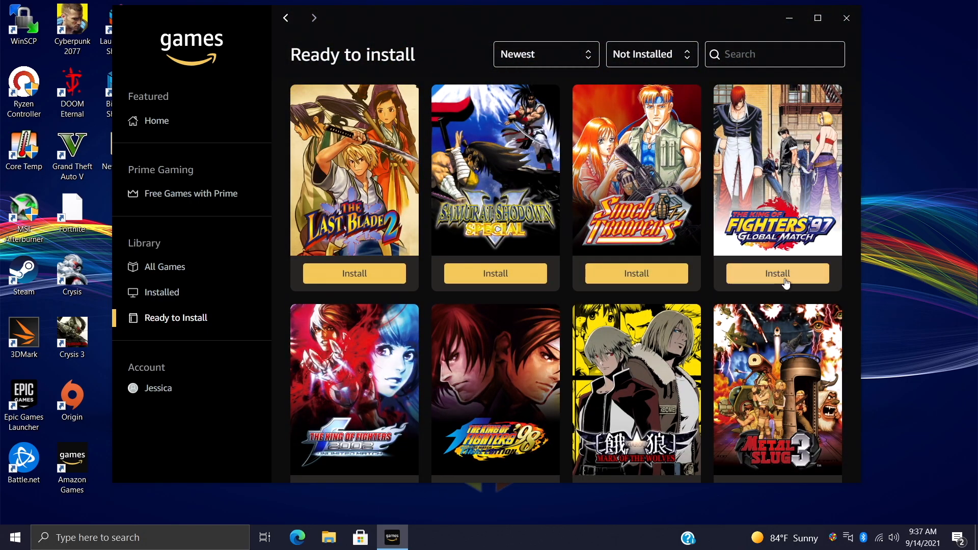
pyautogui.scroll(-3)
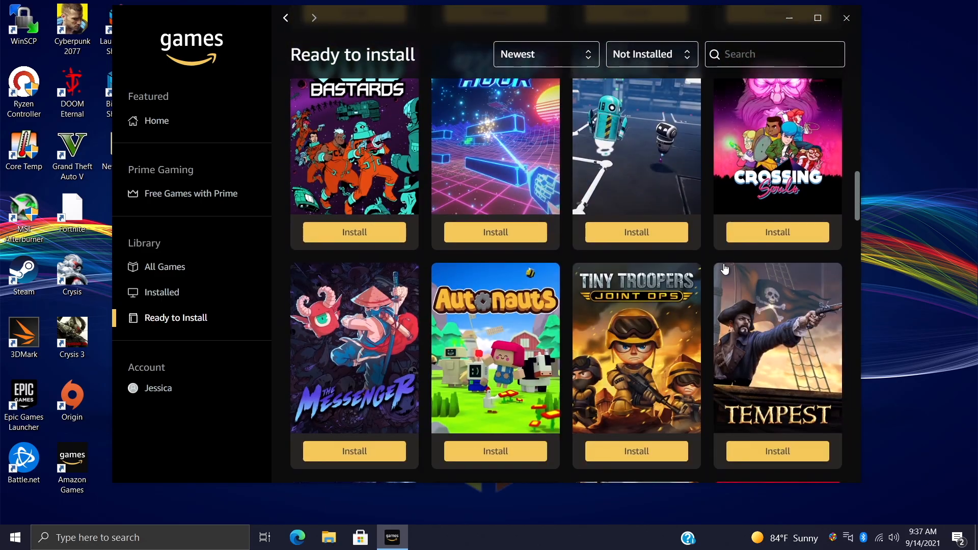
pyautogui.scroll(-3)
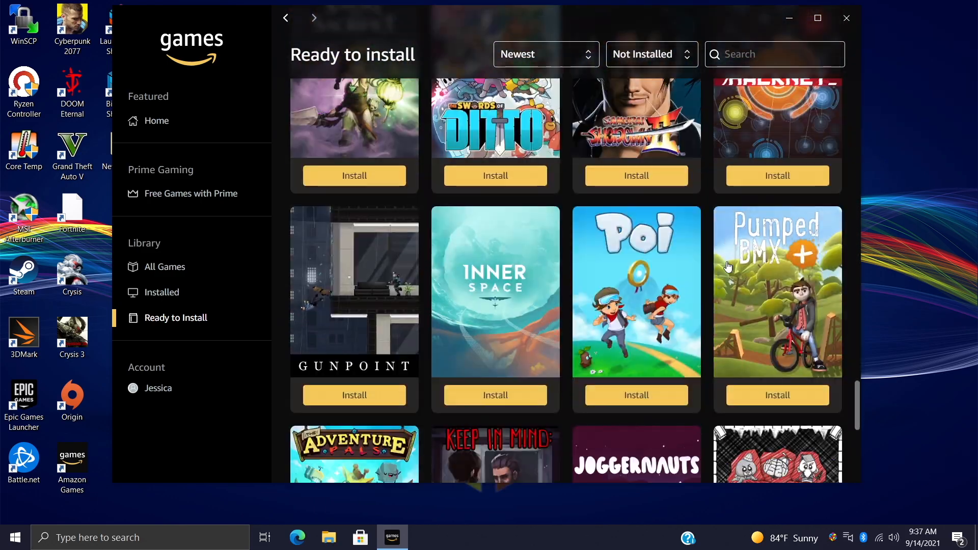
pyautogui.scroll(3)
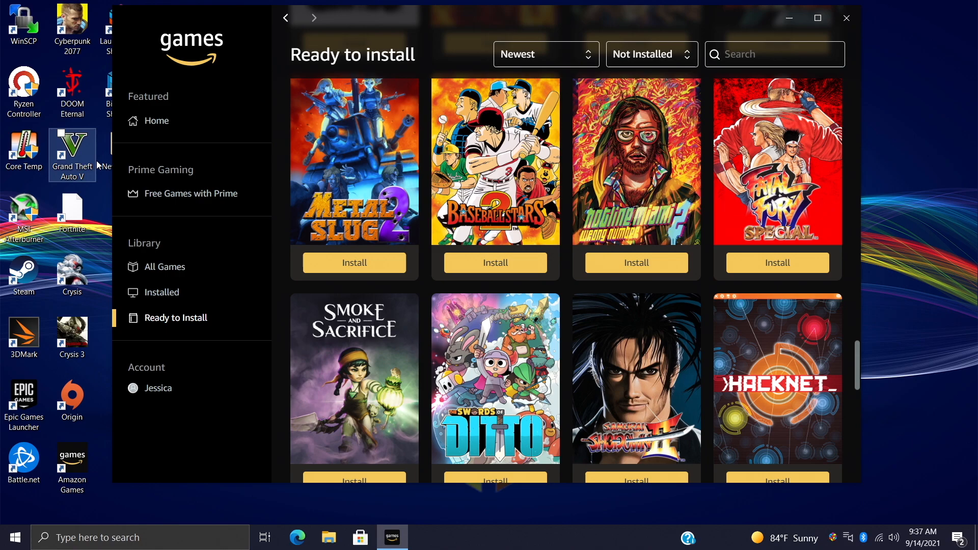
# Return to the Installed library listing Along the Edge, Hotline Miami and Strafe.
pyautogui.click(161, 292)
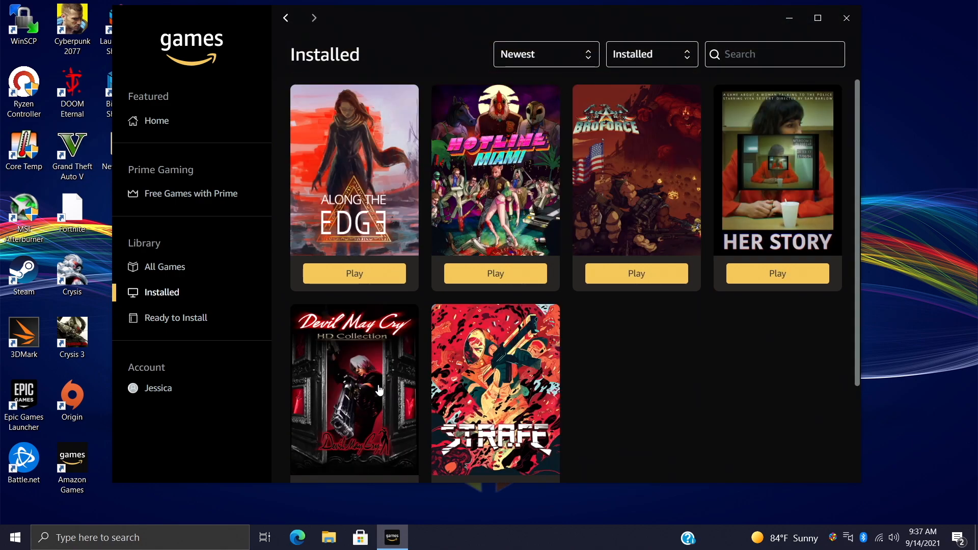
pyautogui.moveTo(384, 355)
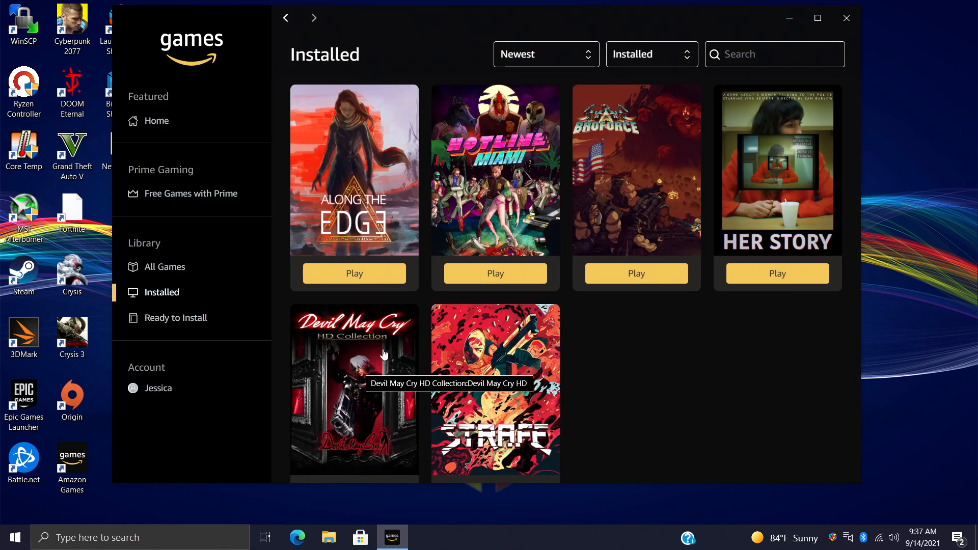
pyautogui.moveTo(358, 366)
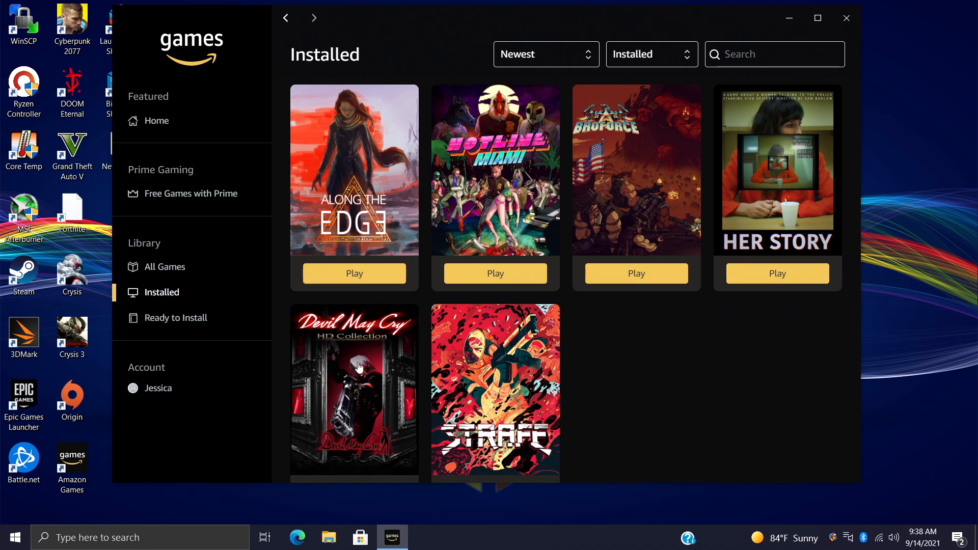
pyautogui.moveTo(543, 332)
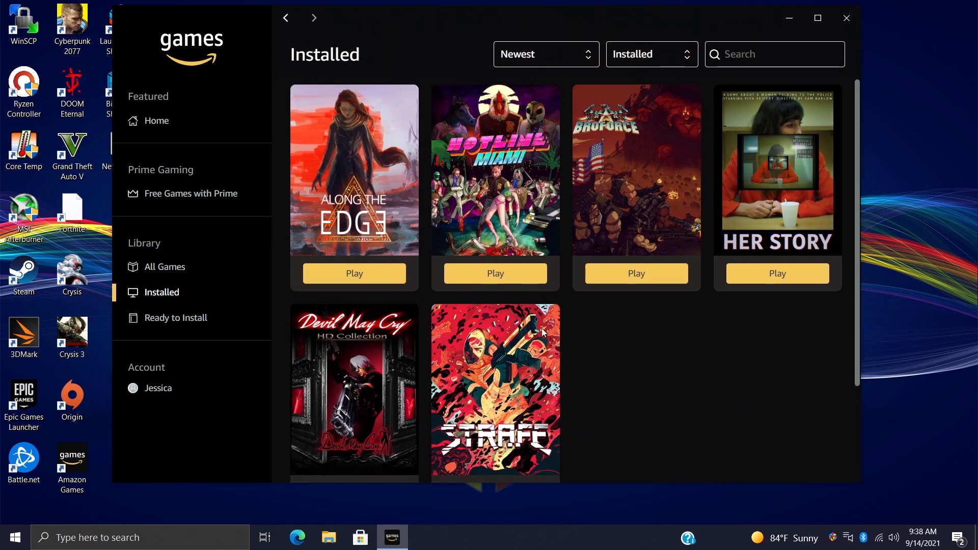
pyautogui.moveTo(602, 278)
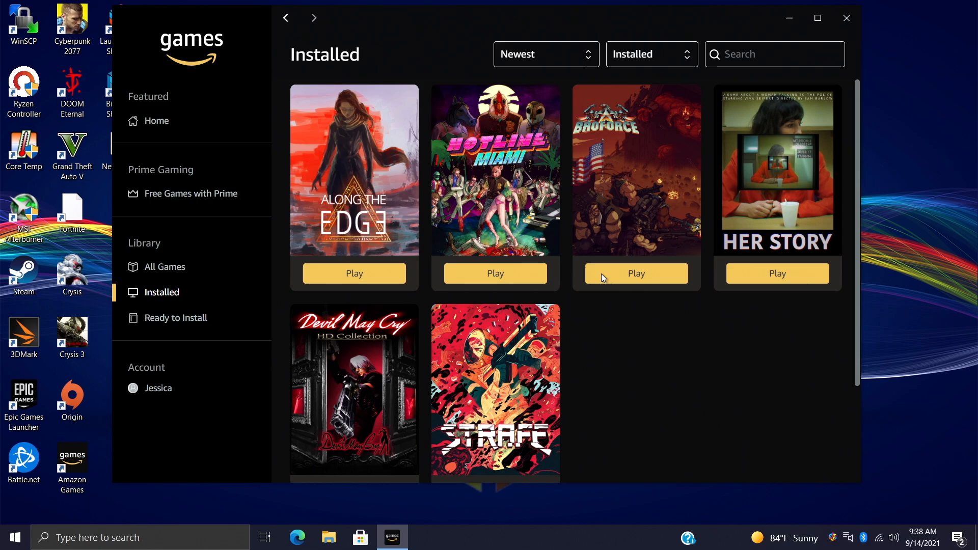
pyautogui.moveTo(641, 350)
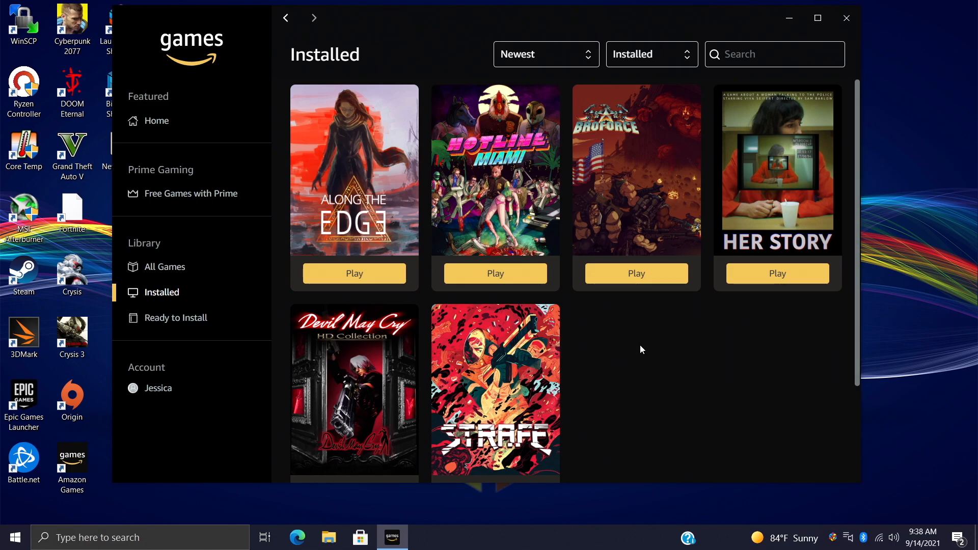
pyautogui.moveTo(637, 347)
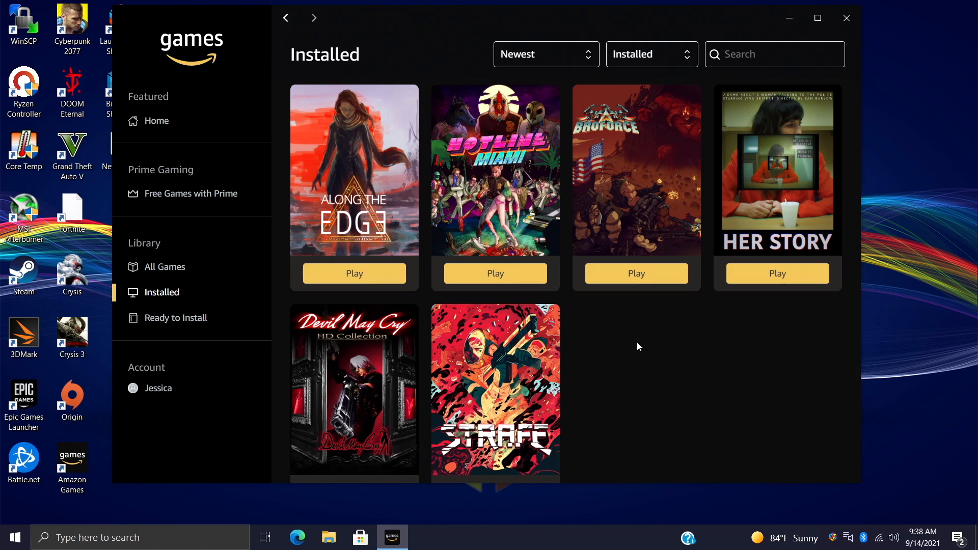
pyautogui.moveTo(376, 27)
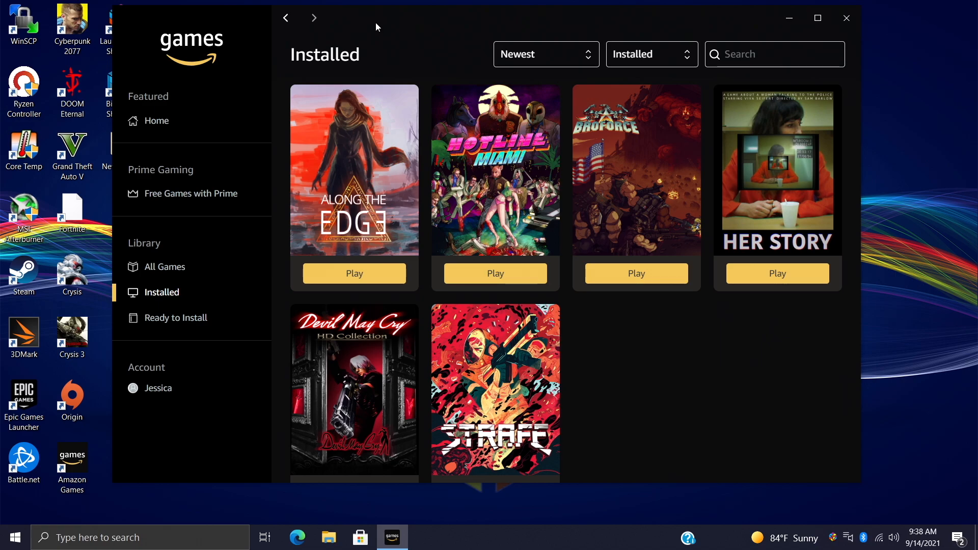
pyautogui.moveTo(368, 183)
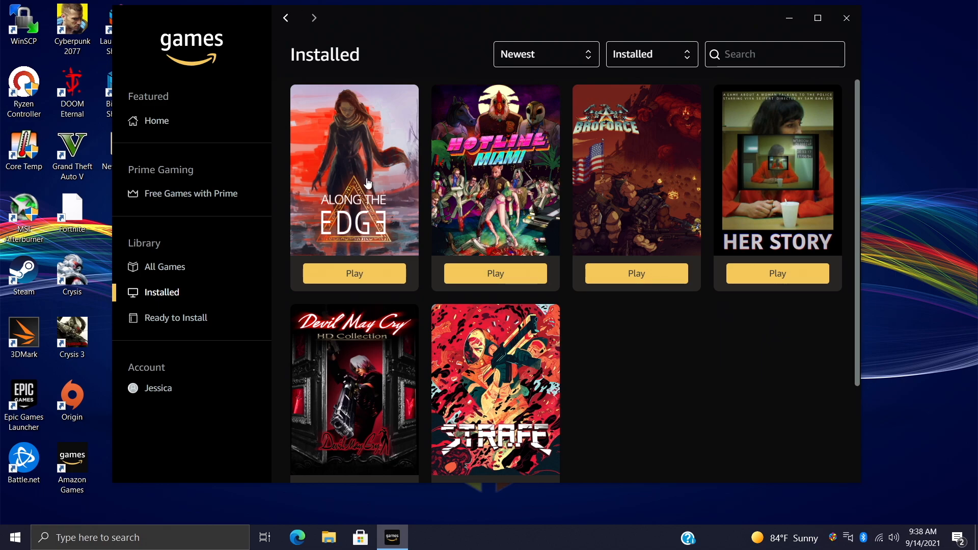
pyautogui.moveTo(399, 357)
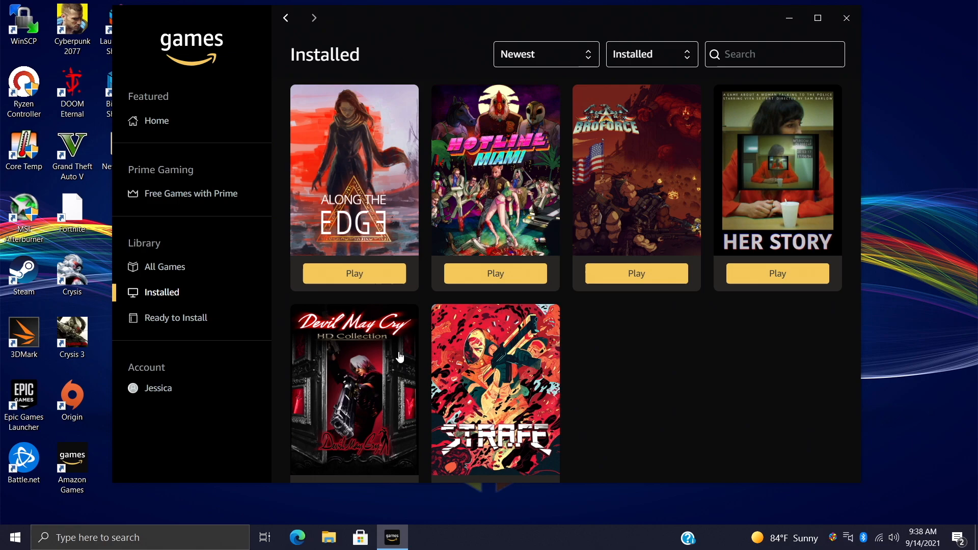
pyautogui.moveTo(523, 387)
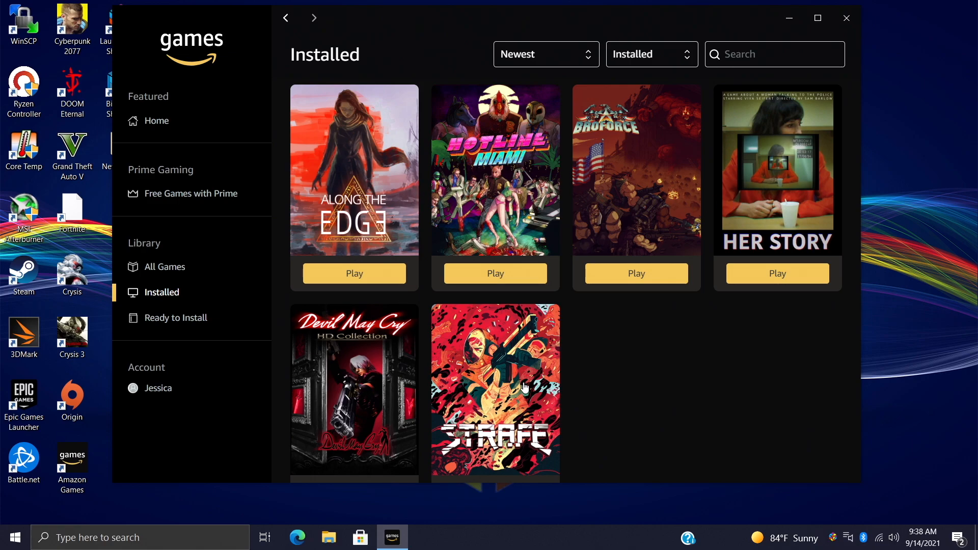
pyautogui.moveTo(789, 17)
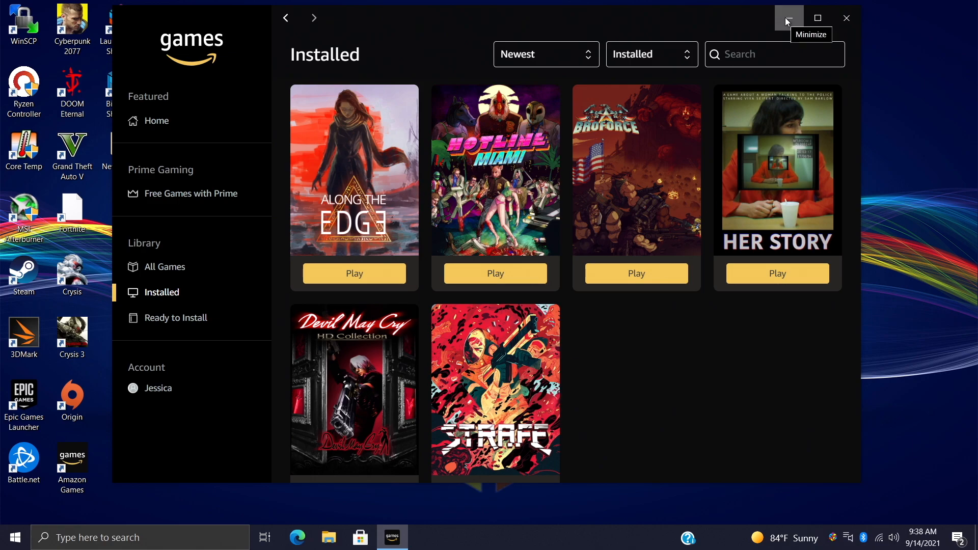
# Minimize Amazon Games and reach LaunchBox's Tools > Import list of game sources.
pyautogui.click(788, 17)
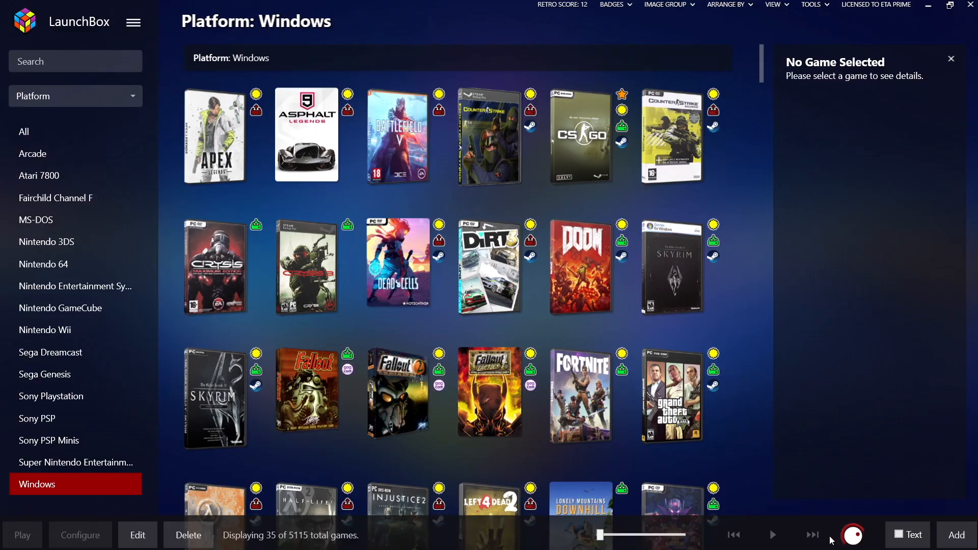
pyautogui.moveTo(746, 405)
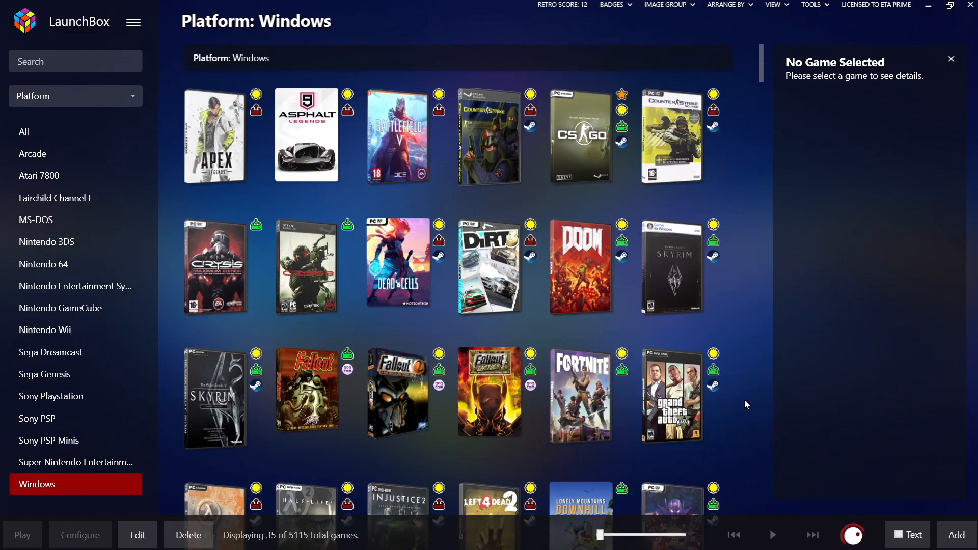
pyautogui.click(133, 22)
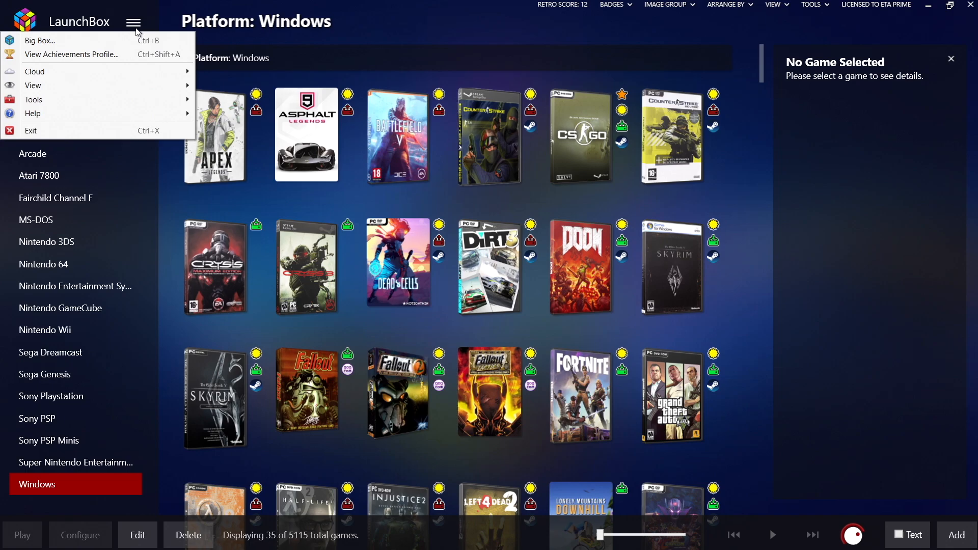
pyautogui.click(33, 99)
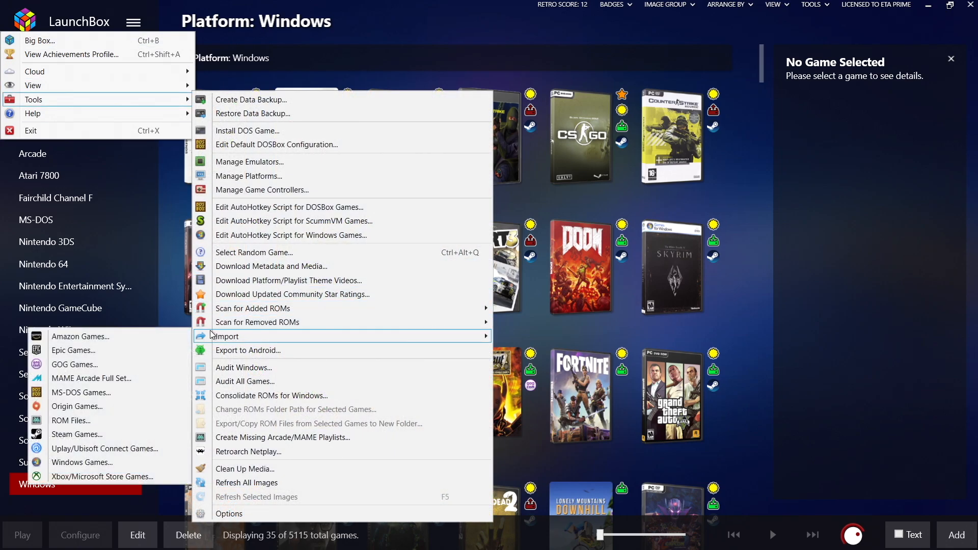
pyautogui.click(225, 337)
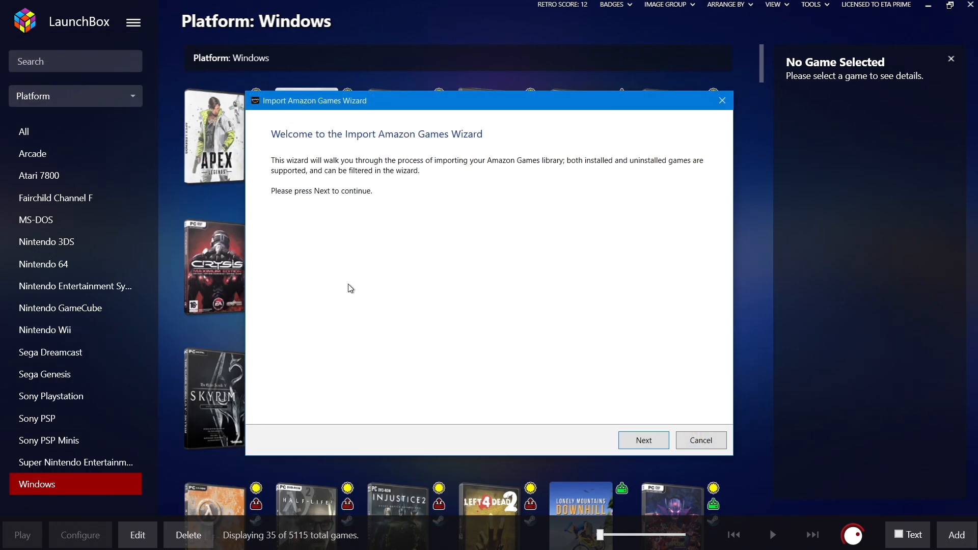
pyautogui.moveTo(451, 341)
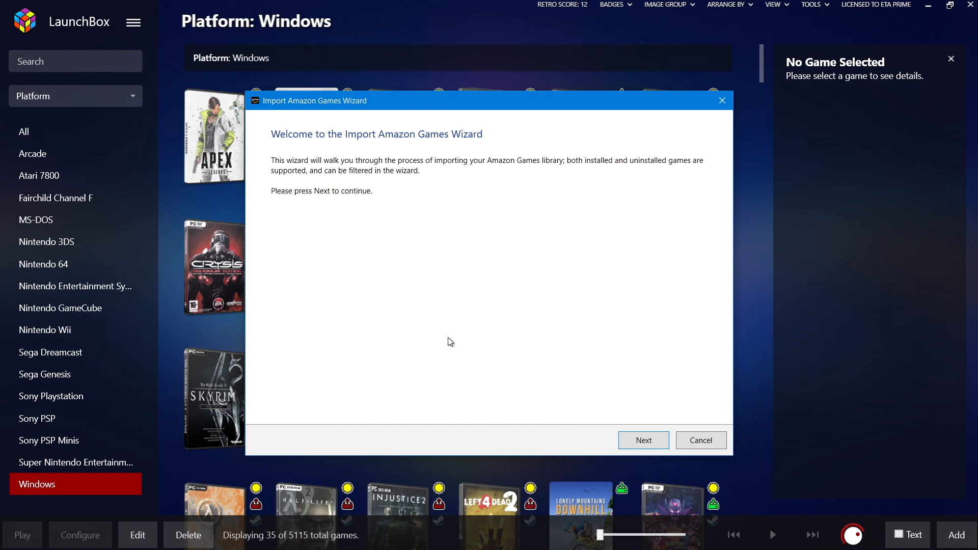
# Advance the Amazon import wizard with Windows as platform and metadata download enabled.
pyautogui.click(643, 440)
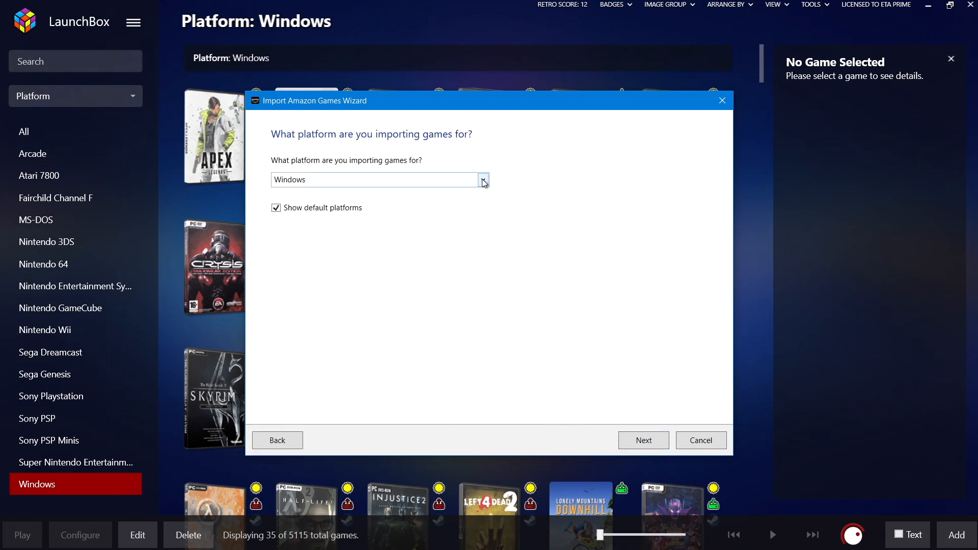
pyautogui.click(483, 180)
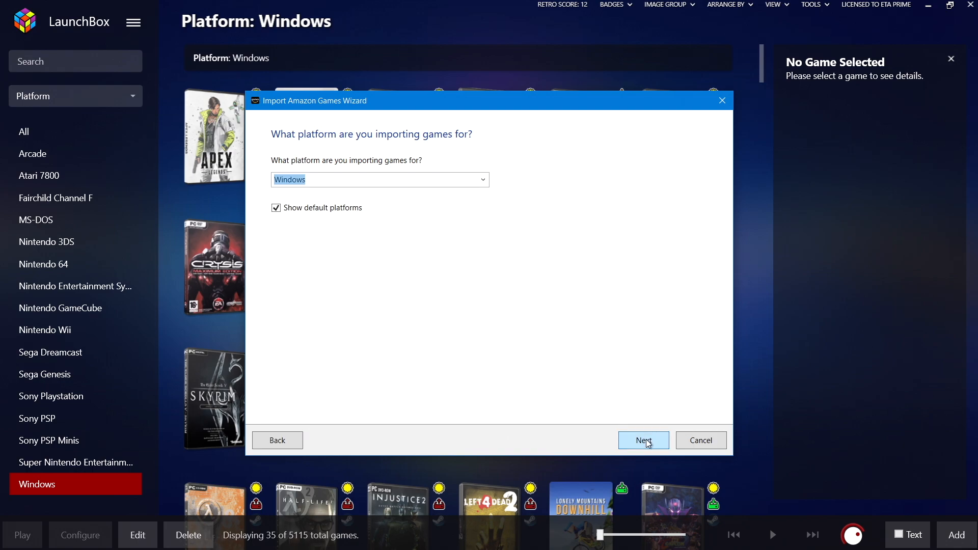
pyautogui.click(643, 441)
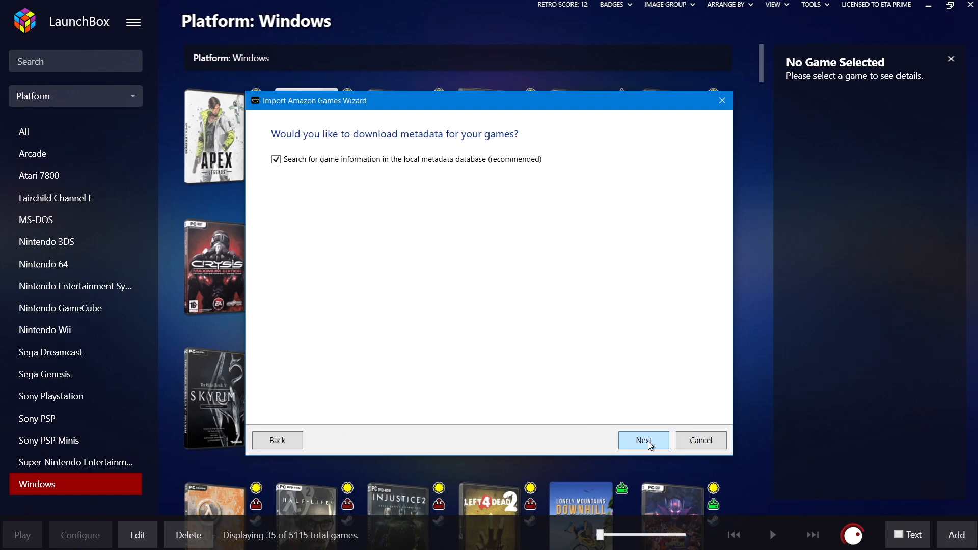
pyautogui.click(643, 440)
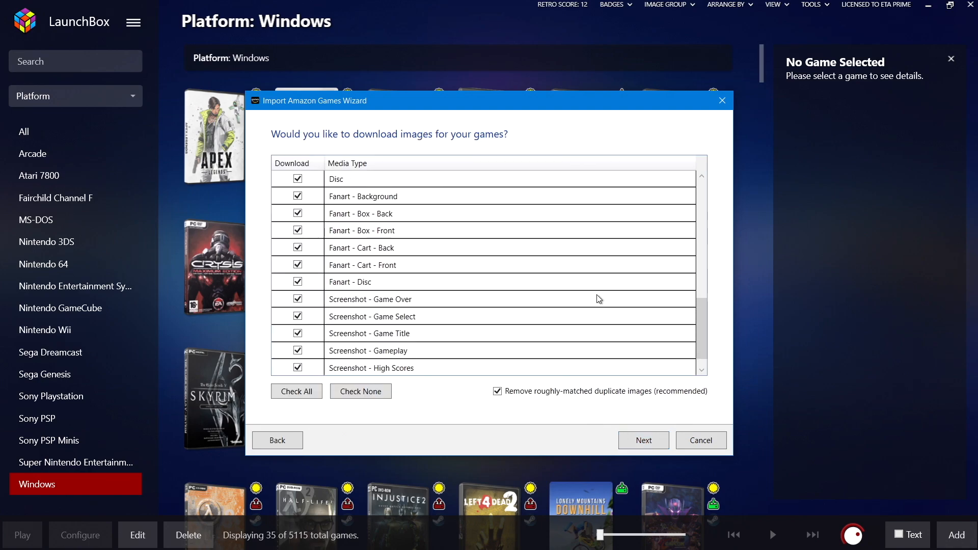
# Keep all image types, skip EmuMovies and leave Force importing duplicate games unchecked.
pyautogui.scroll(3)
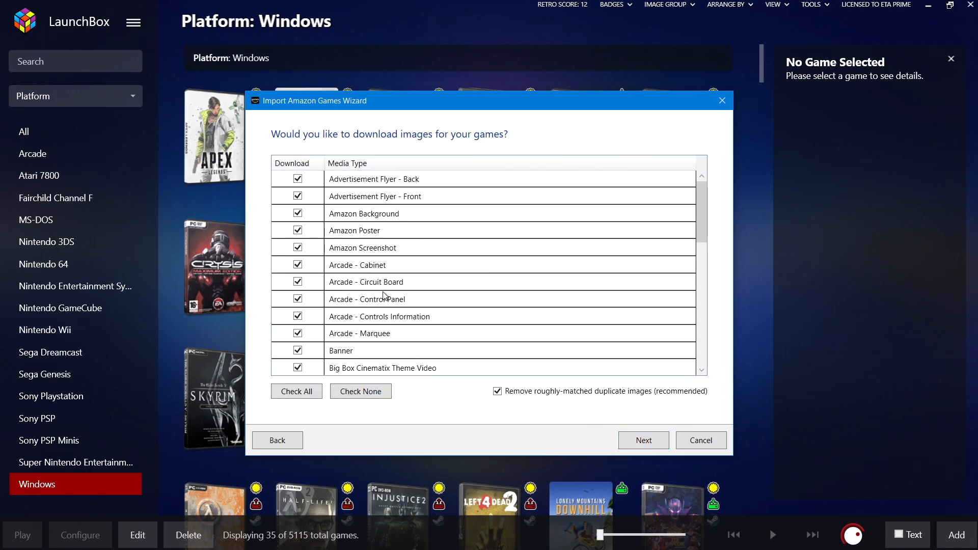
pyautogui.moveTo(386, 342)
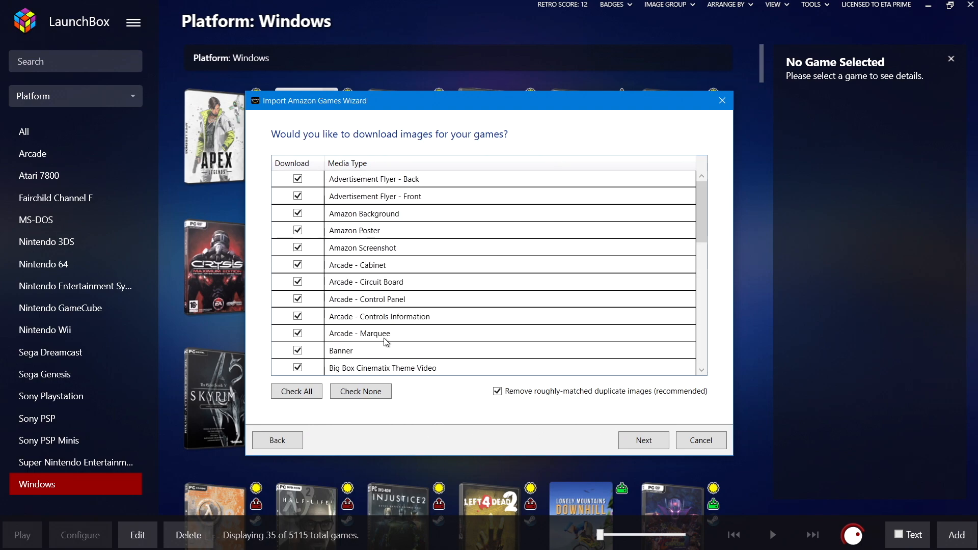
pyautogui.click(643, 440)
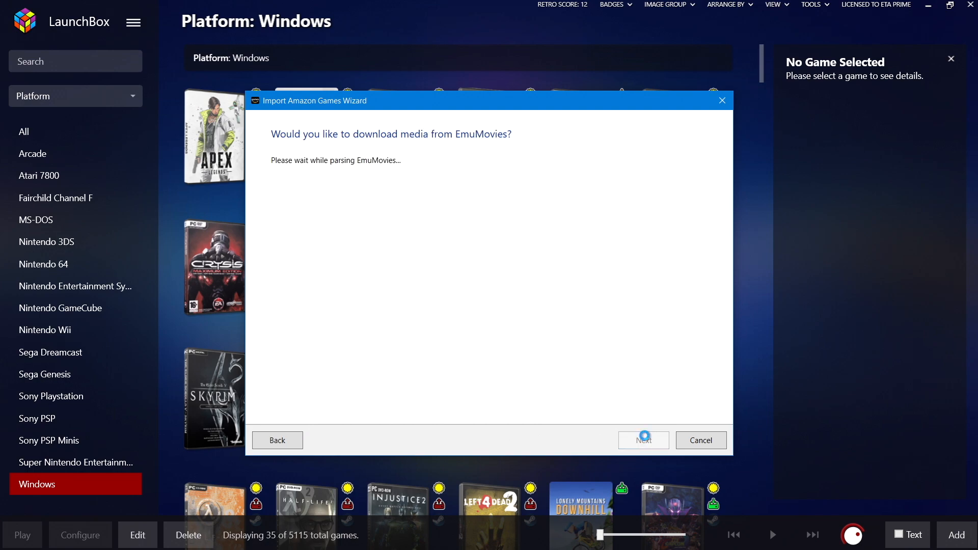
pyautogui.click(643, 440)
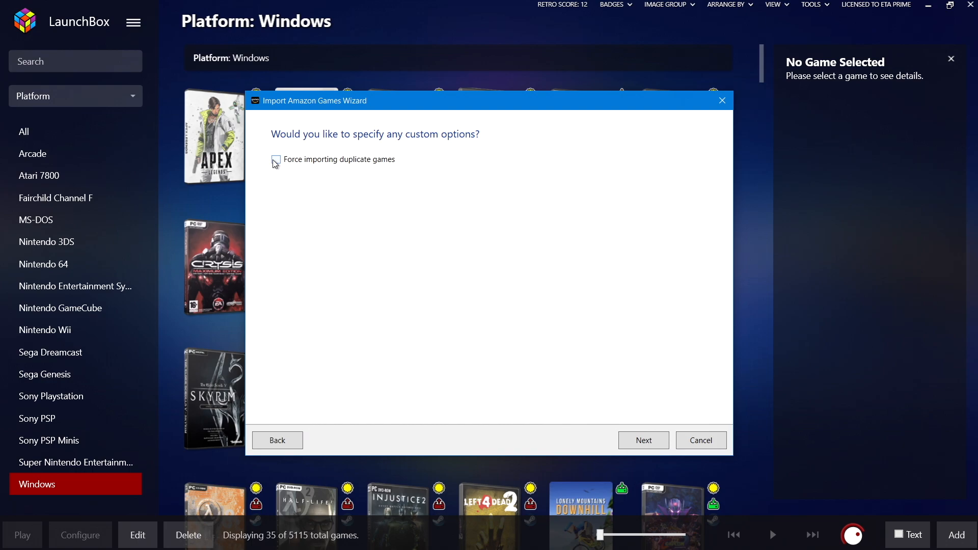
pyautogui.moveTo(643, 440)
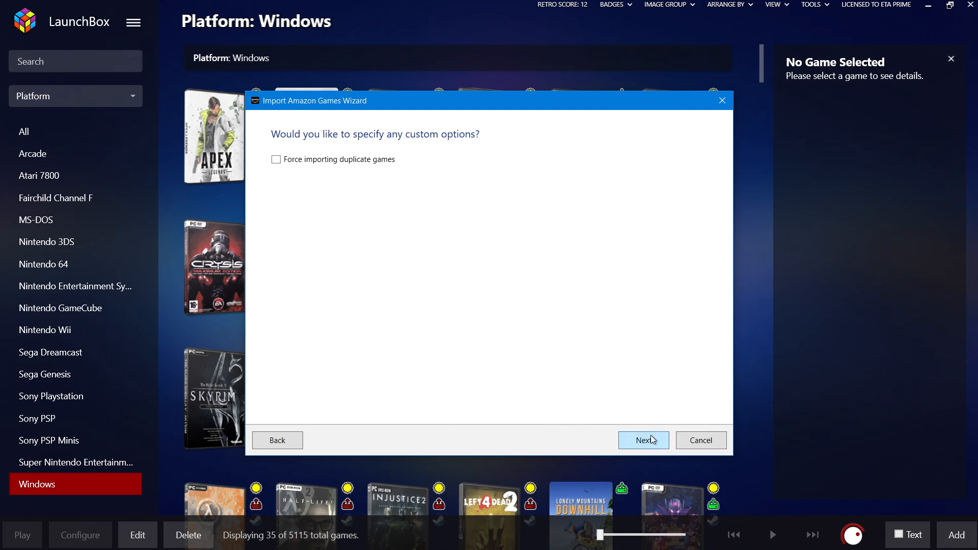
pyautogui.click(643, 440)
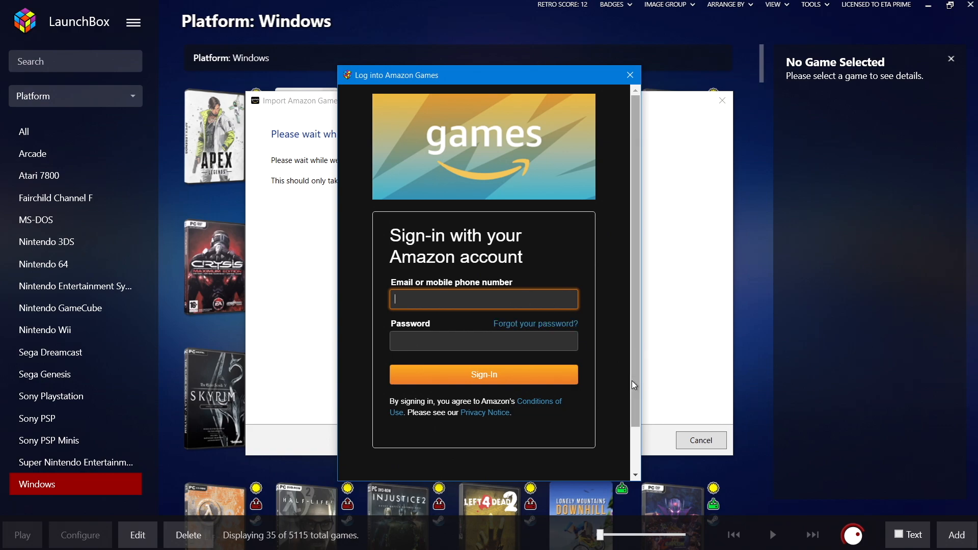
pyautogui.moveTo(671, 402)
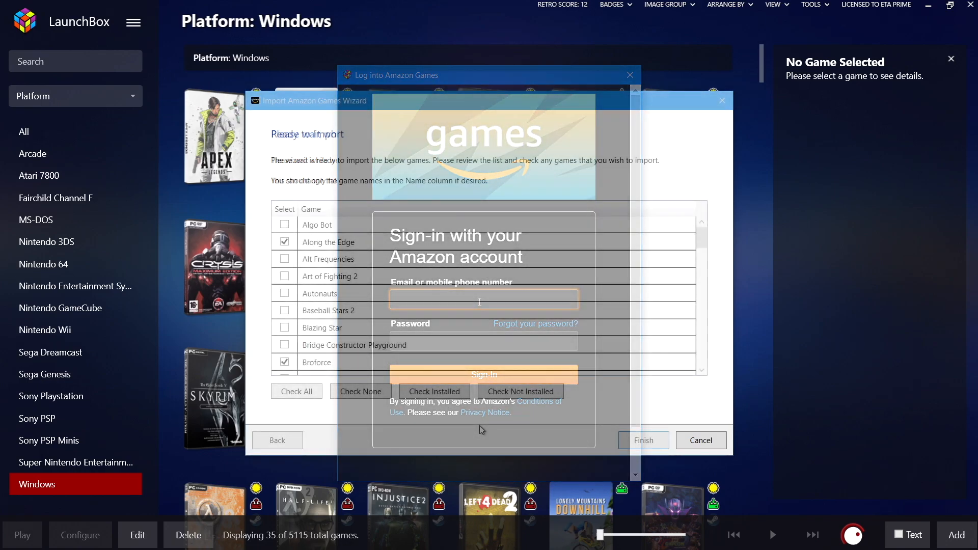
# Complete the Amazon Games sign-in so the Ready to Import list appears.
pyautogui.click(630, 75)
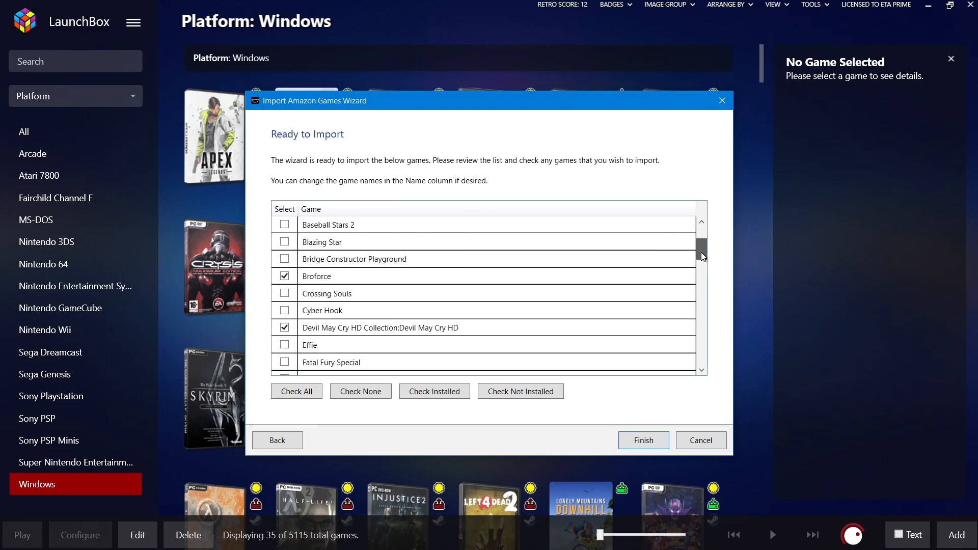
# Try Check All and Check None, then Check Installed and finish to start the import.
pyautogui.click(295, 391)
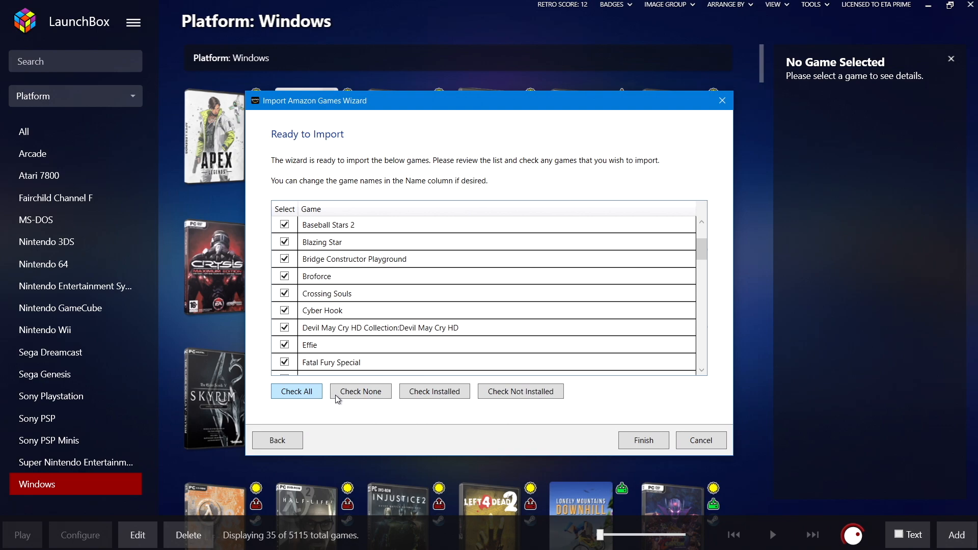
pyautogui.click(359, 392)
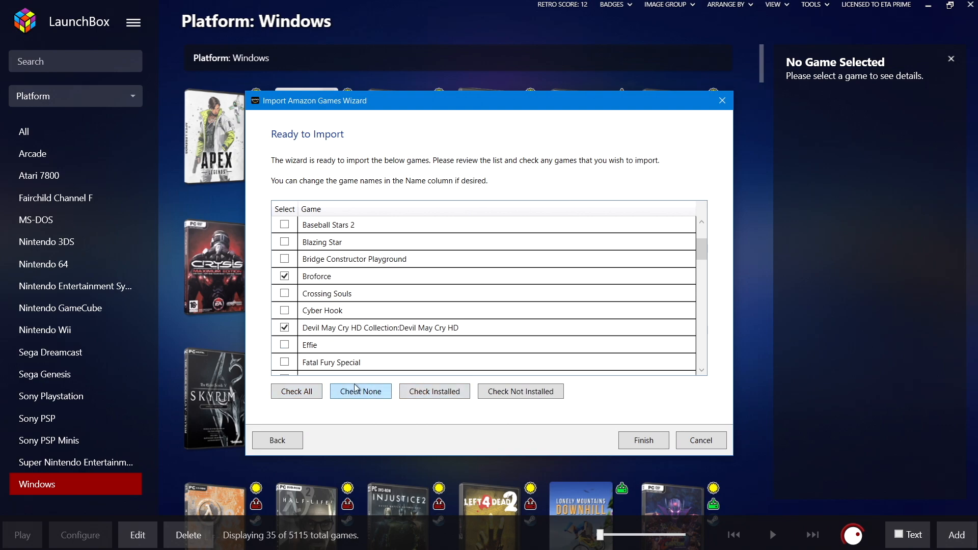
pyautogui.moveTo(521, 391)
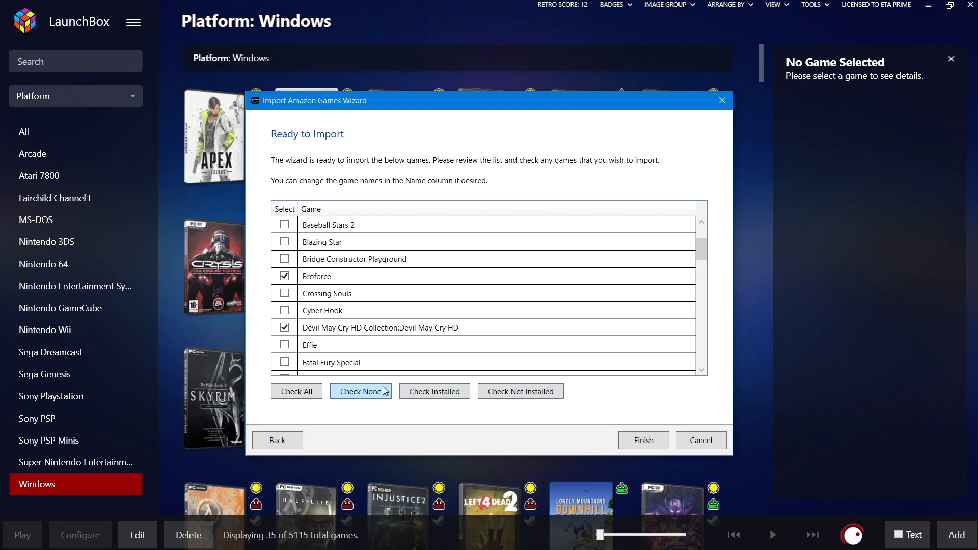
pyautogui.scroll(-3)
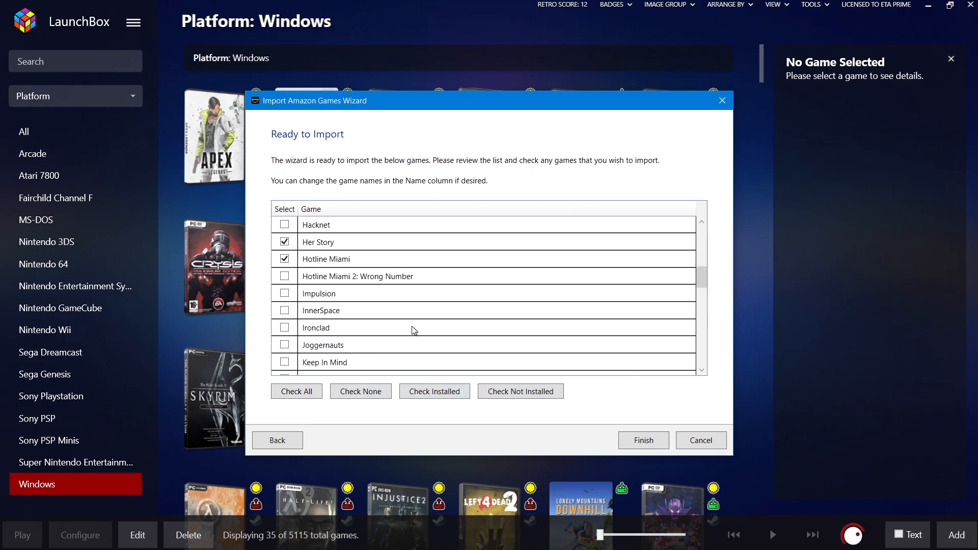
pyautogui.click(434, 392)
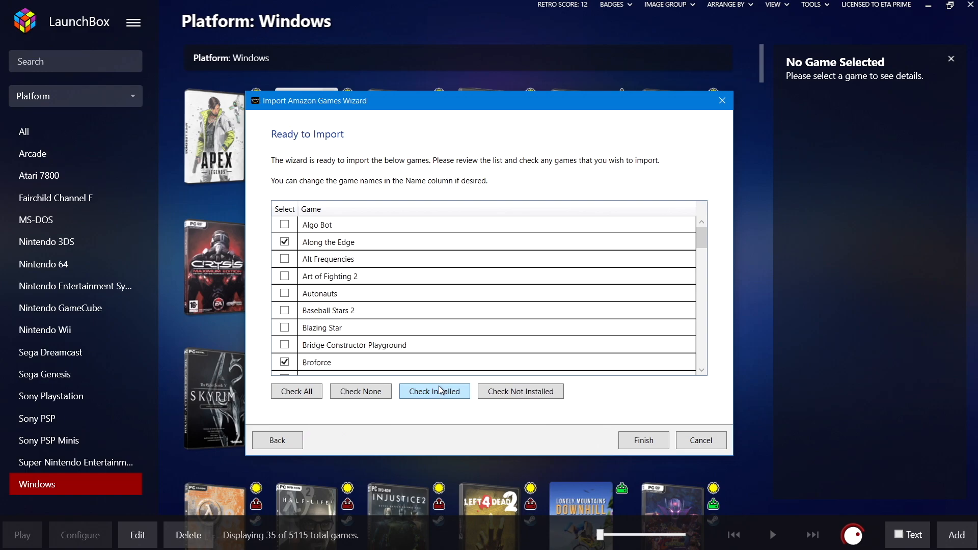
pyautogui.click(643, 441)
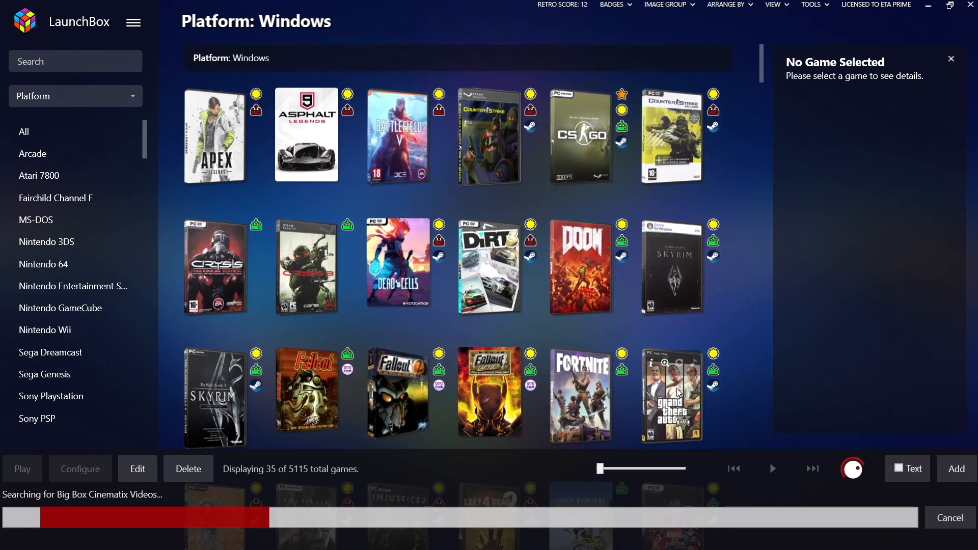
pyautogui.moveTo(671, 395)
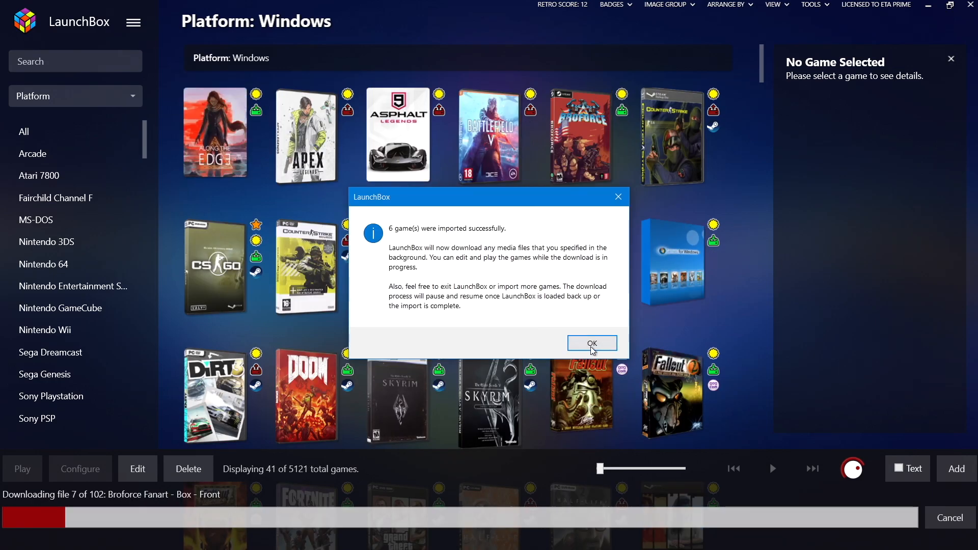
# Acknowledge the six-game import notice and show Broforce's details during media download.
pyautogui.click(591, 344)
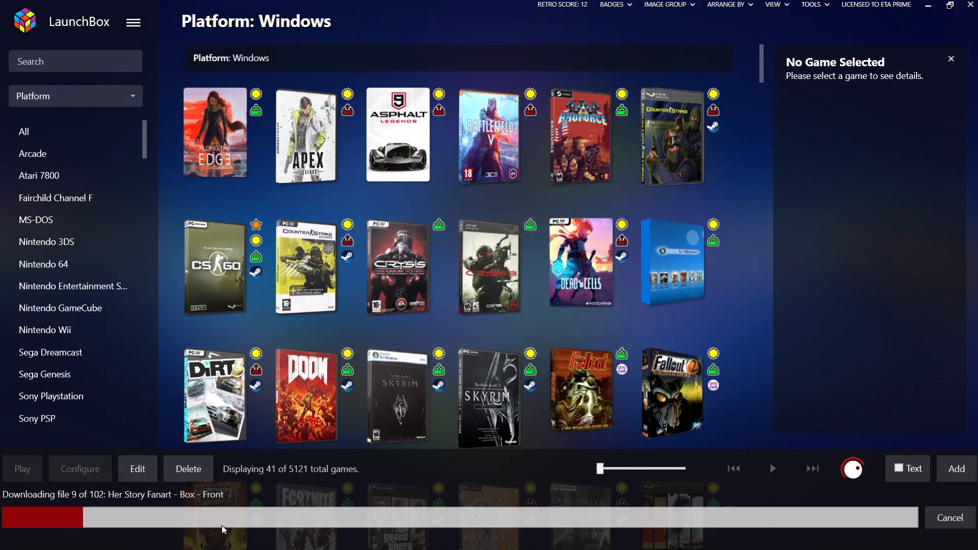
pyautogui.moveTo(736, 321)
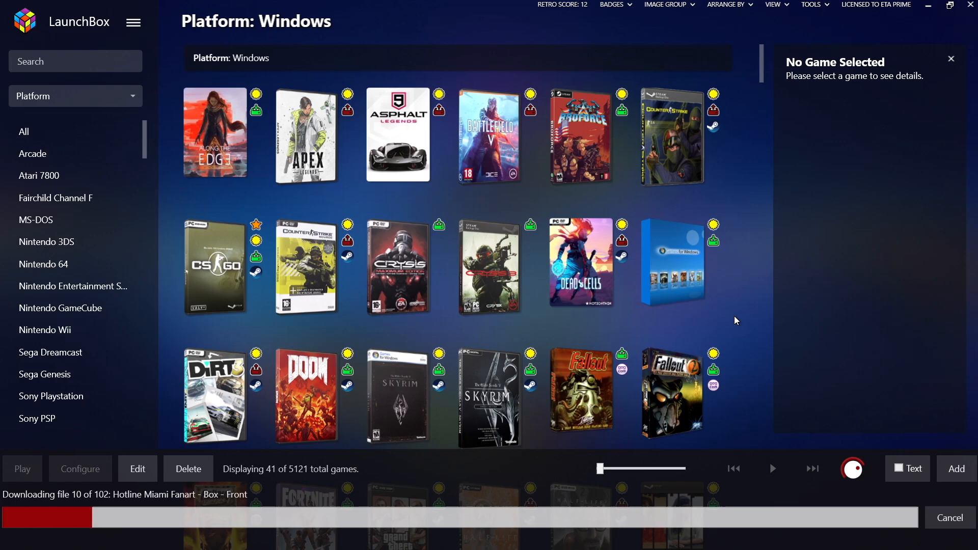
pyautogui.moveTo(580, 136)
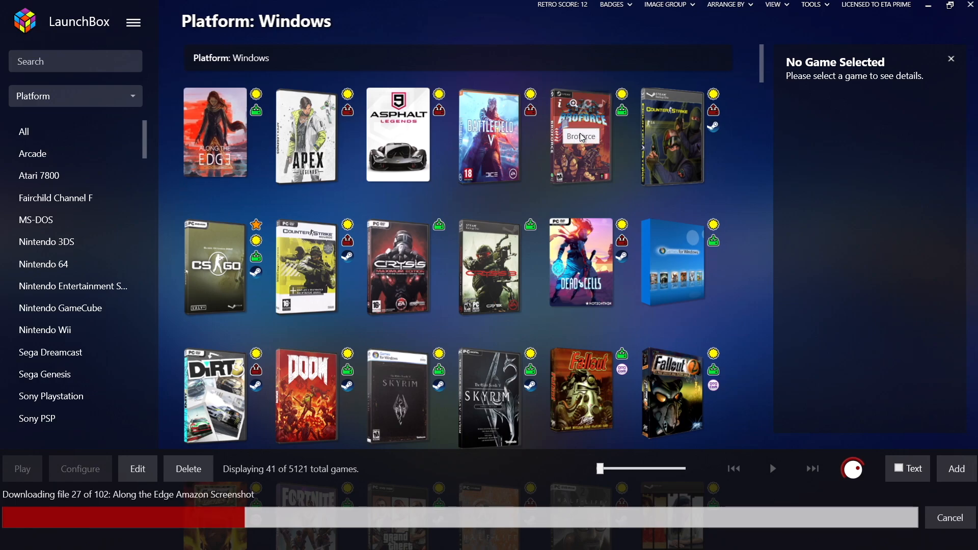
pyautogui.moveTo(237, 244)
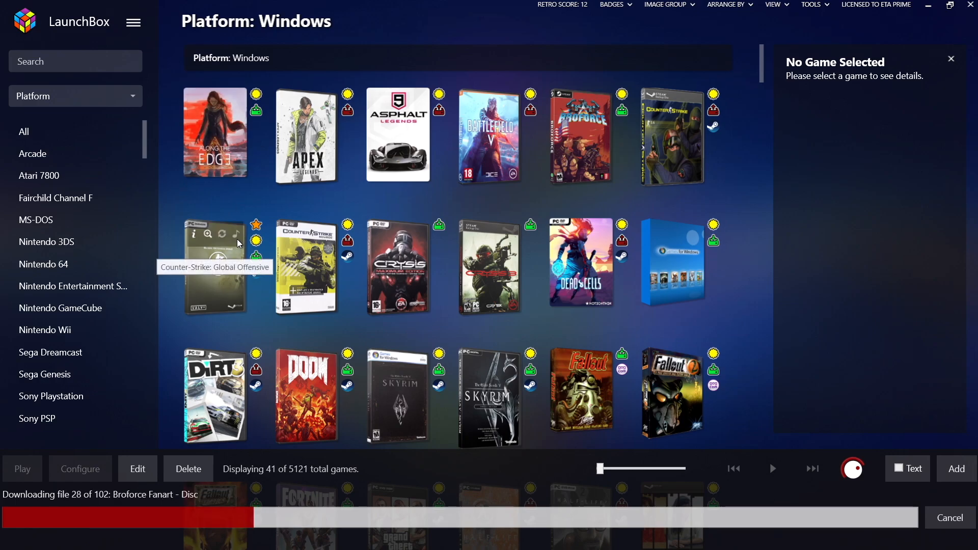
pyautogui.scroll(-3)
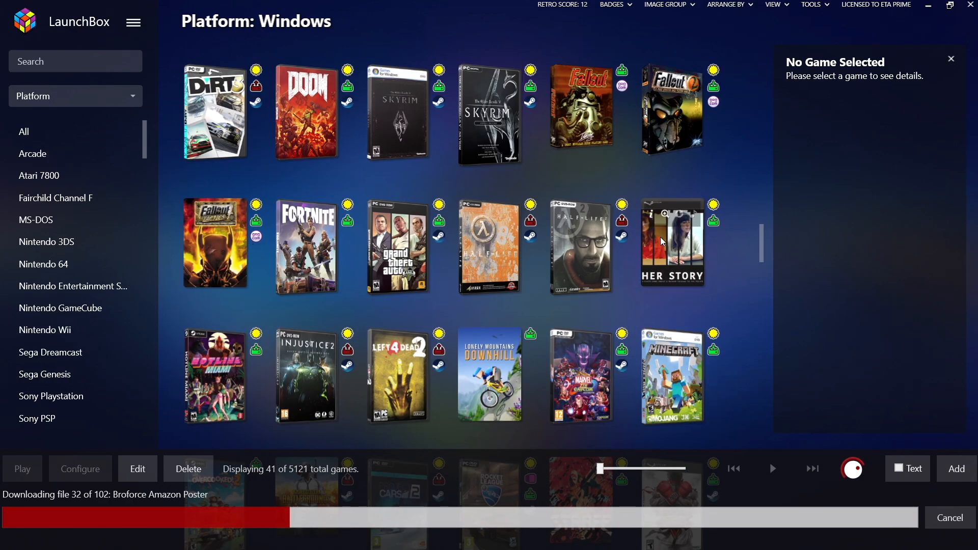
pyautogui.scroll(-3)
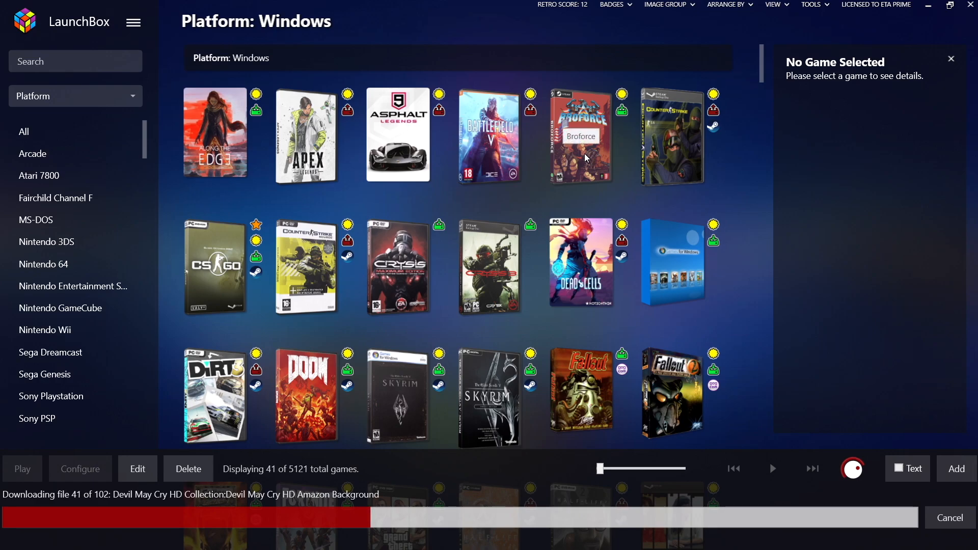
pyautogui.click(580, 135)
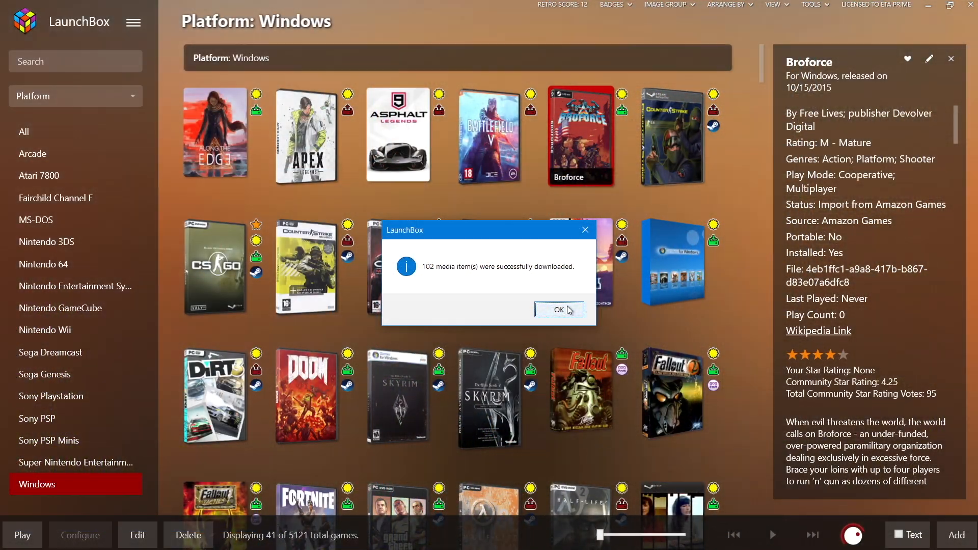
pyautogui.moveTo(575, 331)
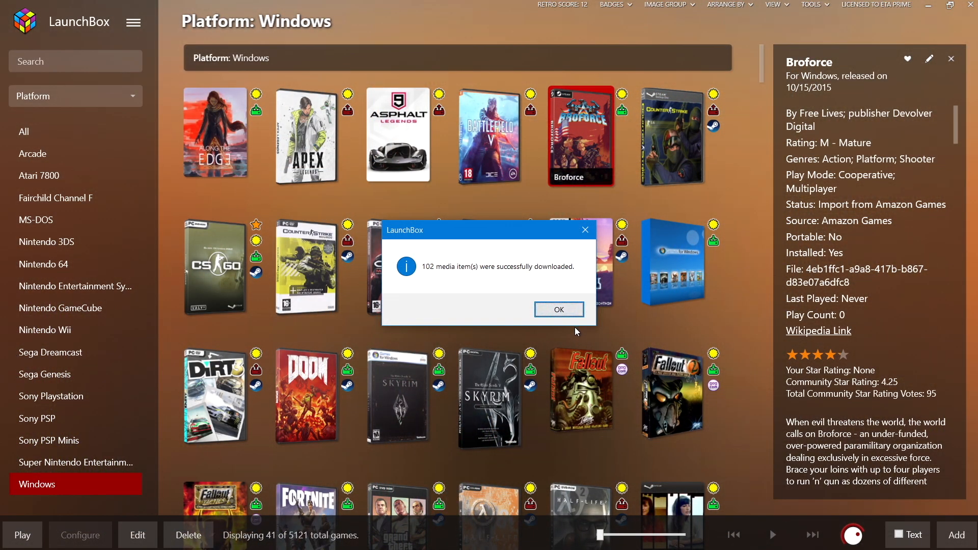
pyautogui.moveTo(558, 310)
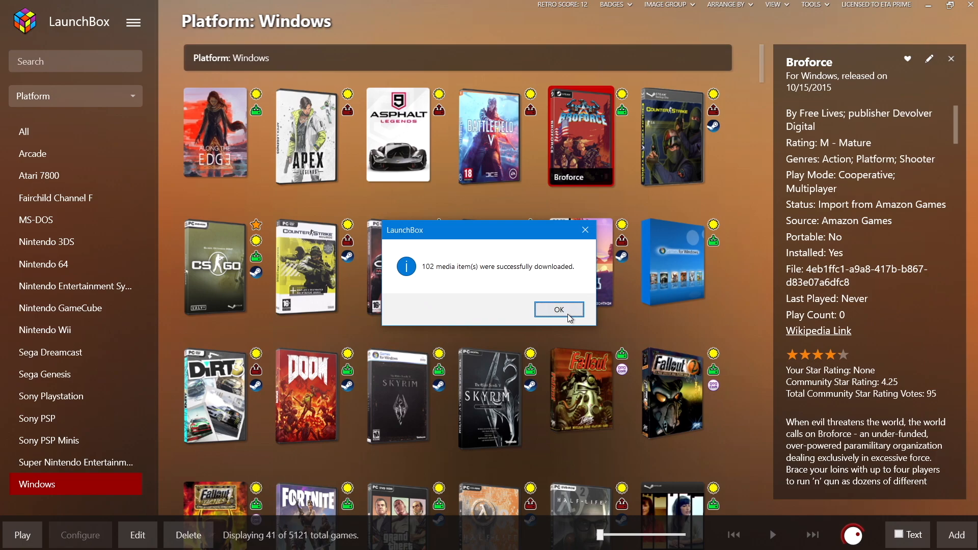
# Dismiss the '102 media item(s) were successfully downloaded' notice.
pyautogui.click(559, 310)
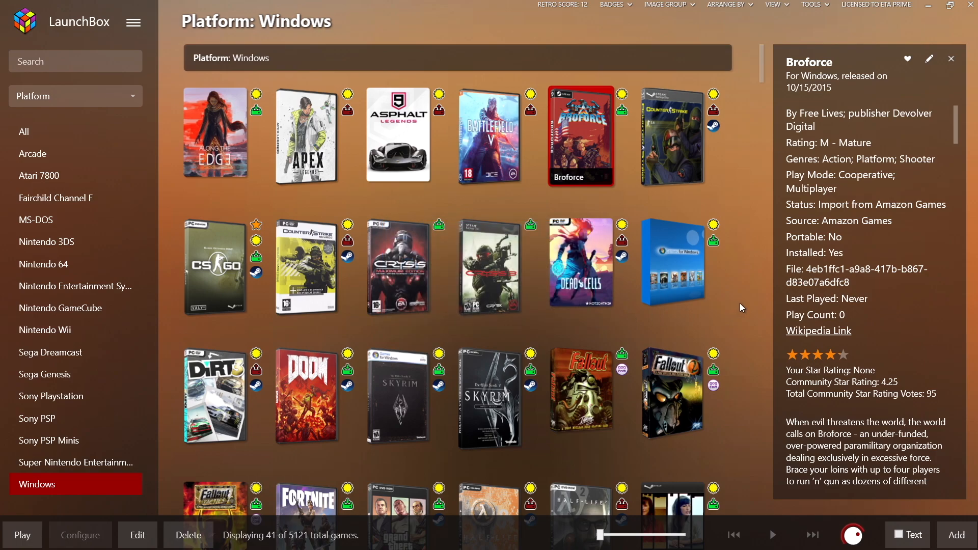